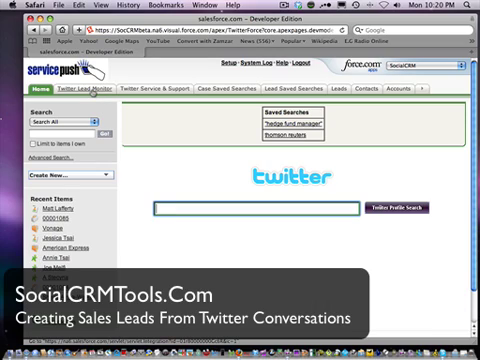
mouse_move(95, 93)
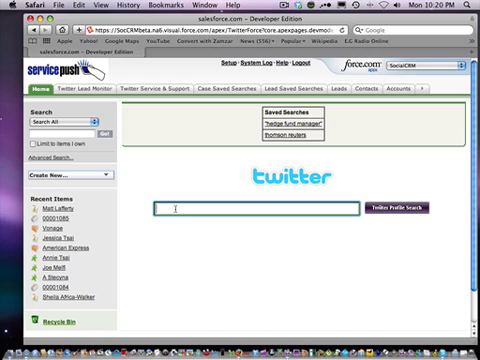
- Run a Twitter profile search for 'iphone case and recommend'
type("iphone case and recommend")
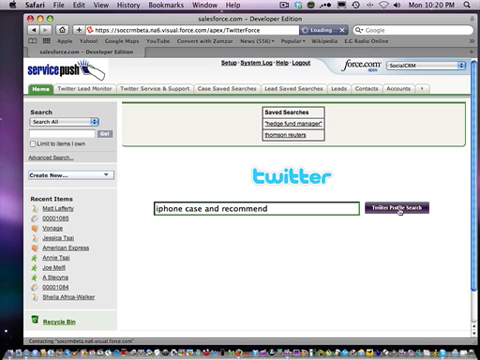
left_click(405, 207)
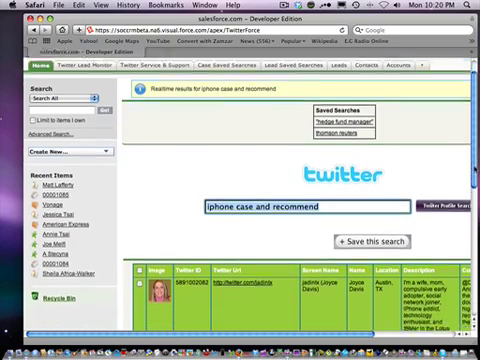
scroll("down", 3)
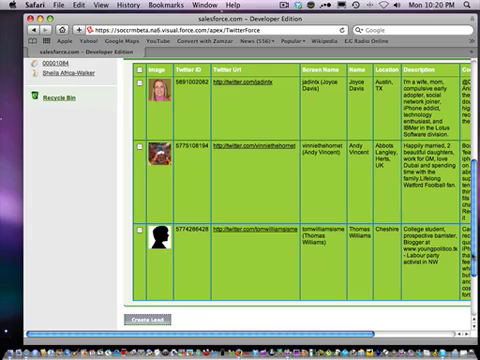
scroll("right", 3)
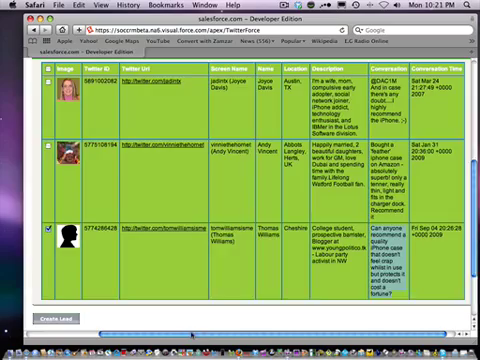
scroll("up", 3)
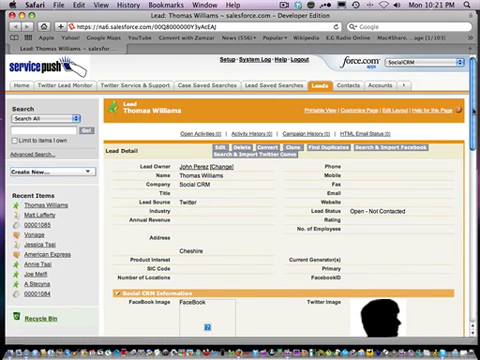
scroll("down", 3)
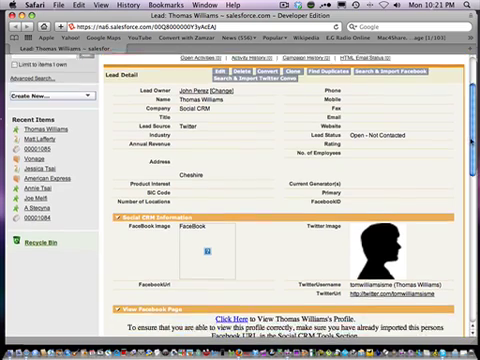
scroll("down", 3)
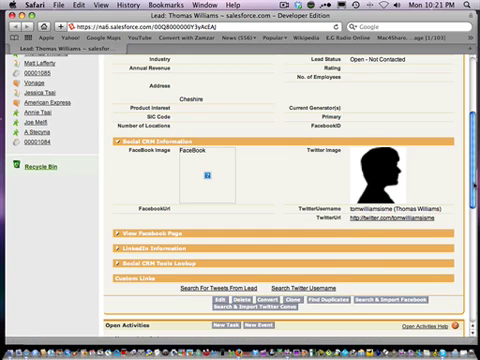
scroll("up", 3)
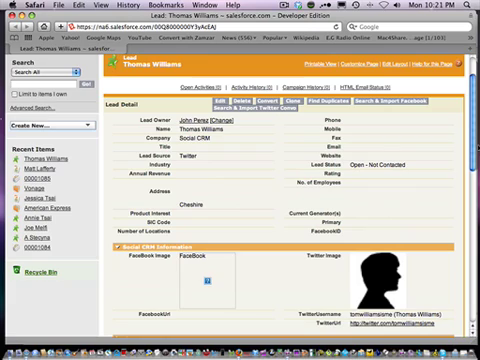